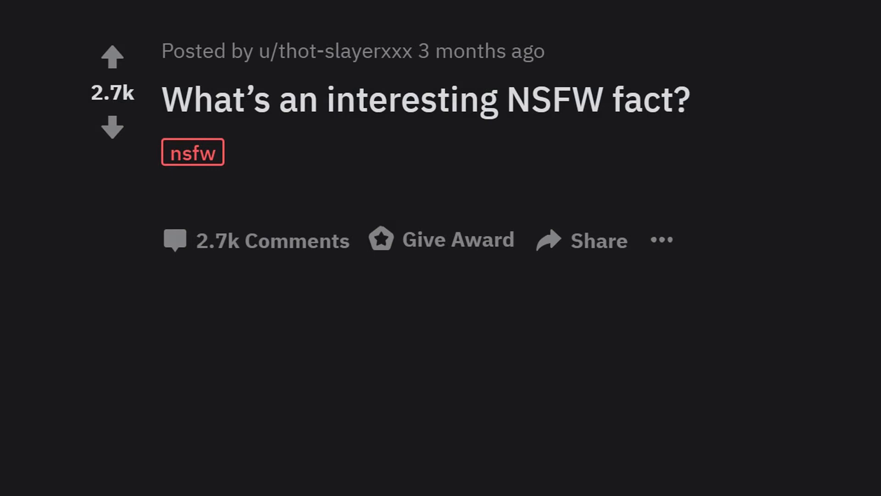
scroll("down", 3)
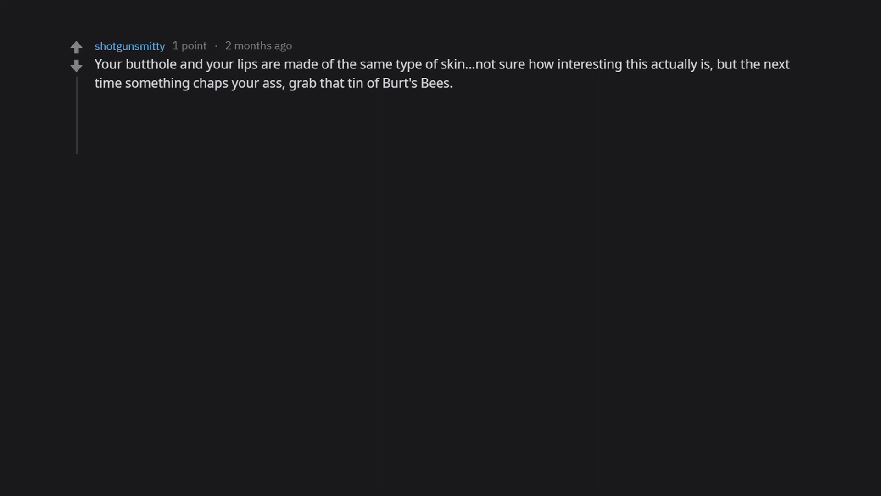
type("Might want to avoid the Carmex.")
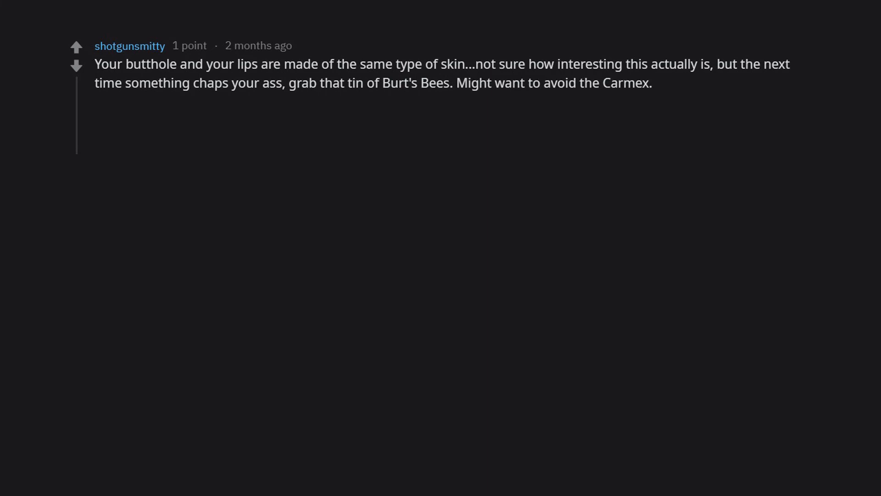